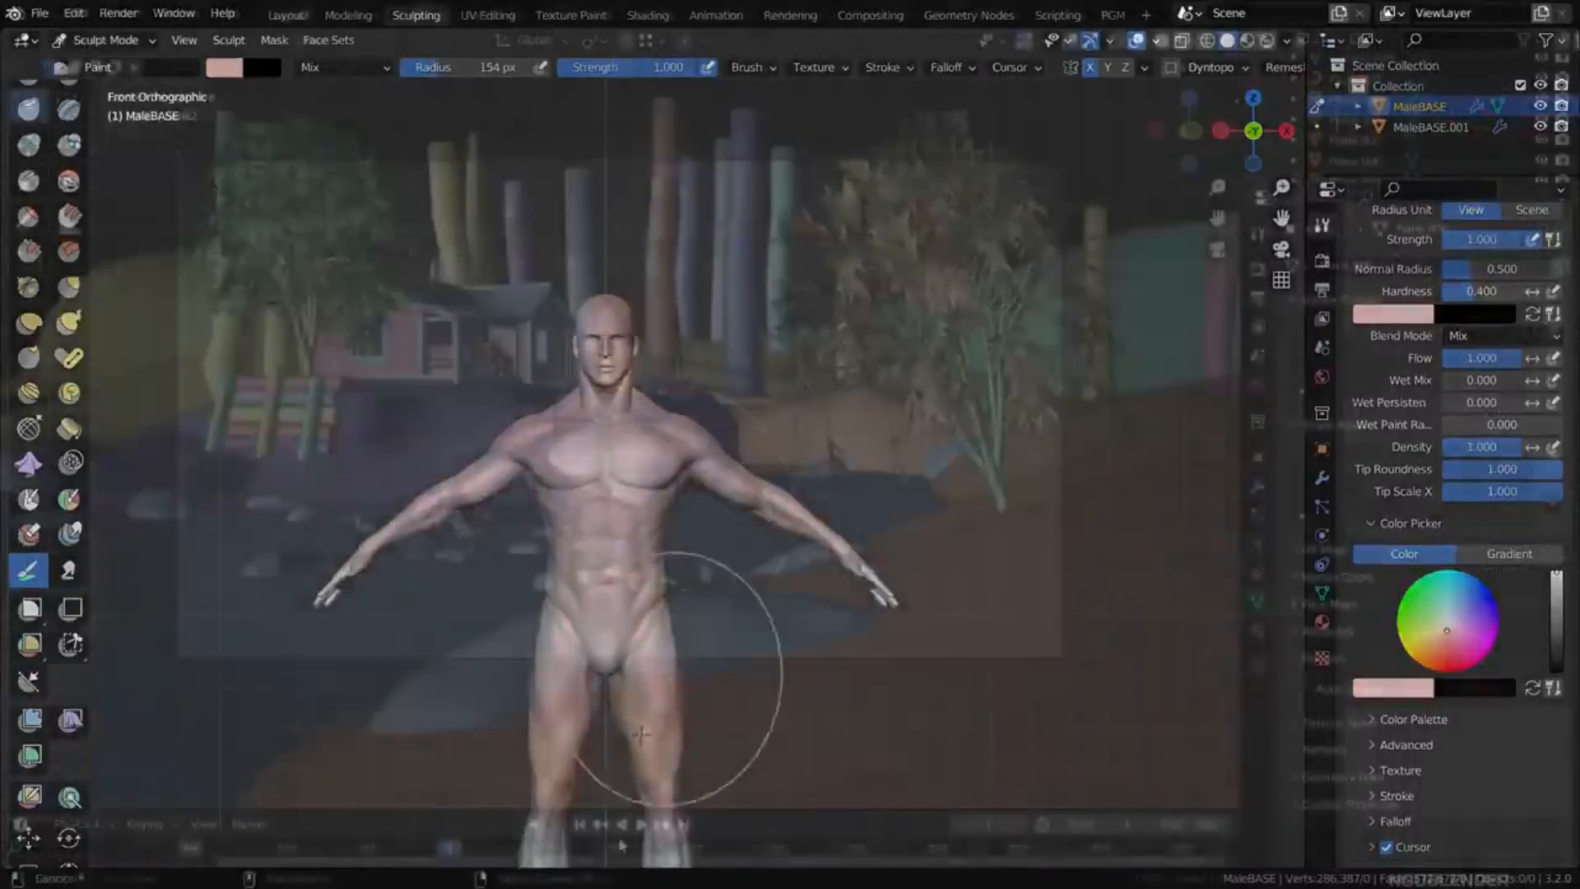
- Switch from the Sculpting paint brush on MaleBASE to the Compositing workspace with the desert node tree
{"action": "left_click", "coordinate": [290, 15]}
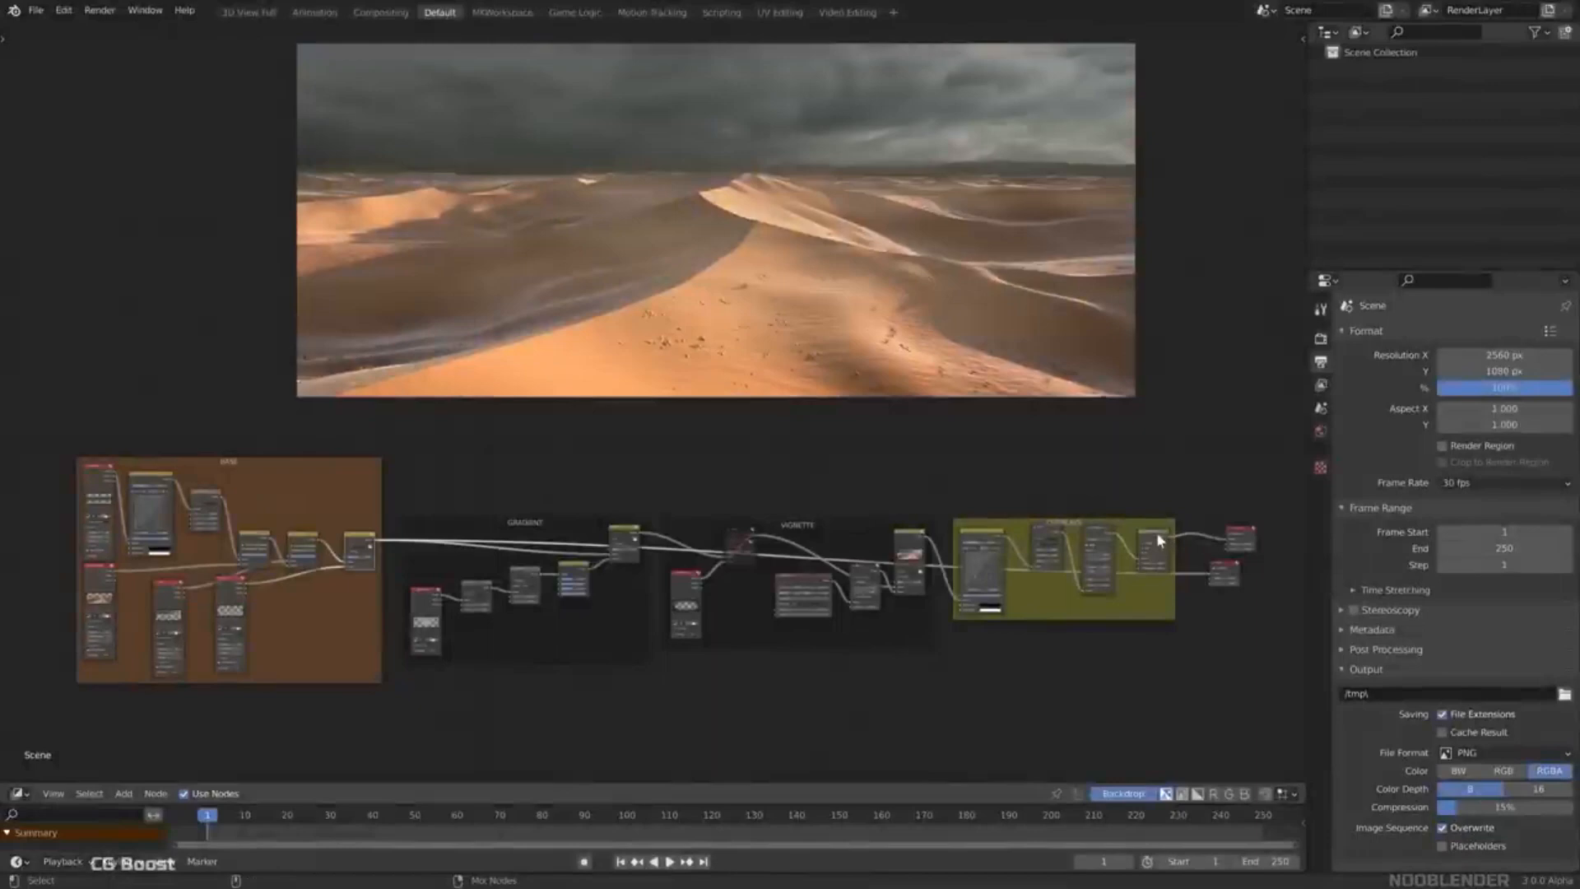
- Switch from the mountain lake composite to the node tree with Movie Clip, Transform, Greater Than and Blur
{"action": "left_click", "coordinate": [501, 12]}
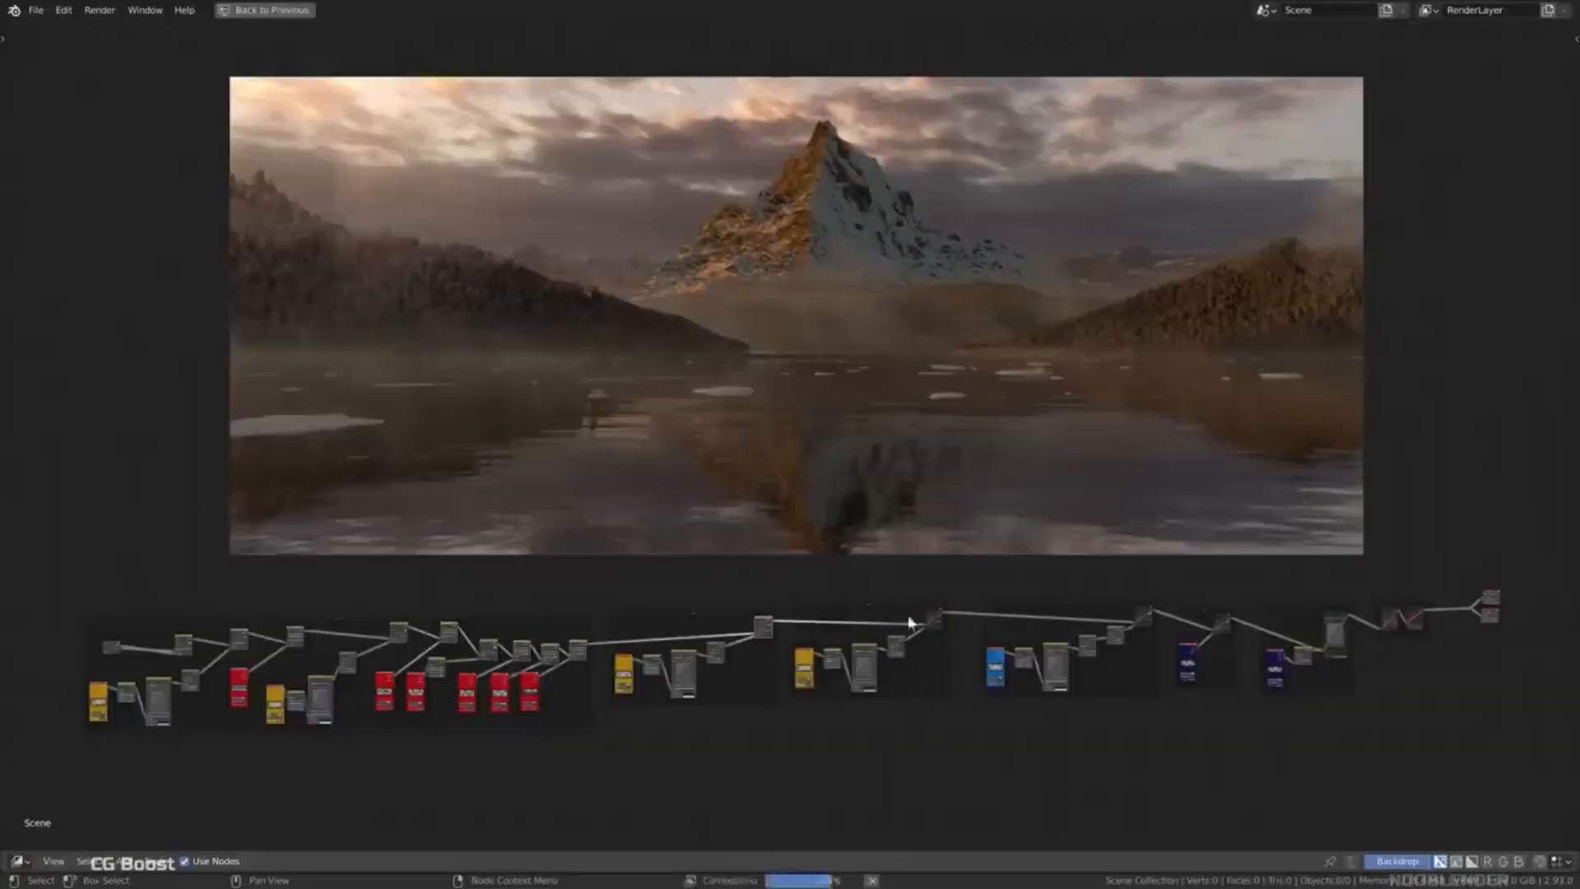
{"action": "left_click", "coordinate": [381, 11]}
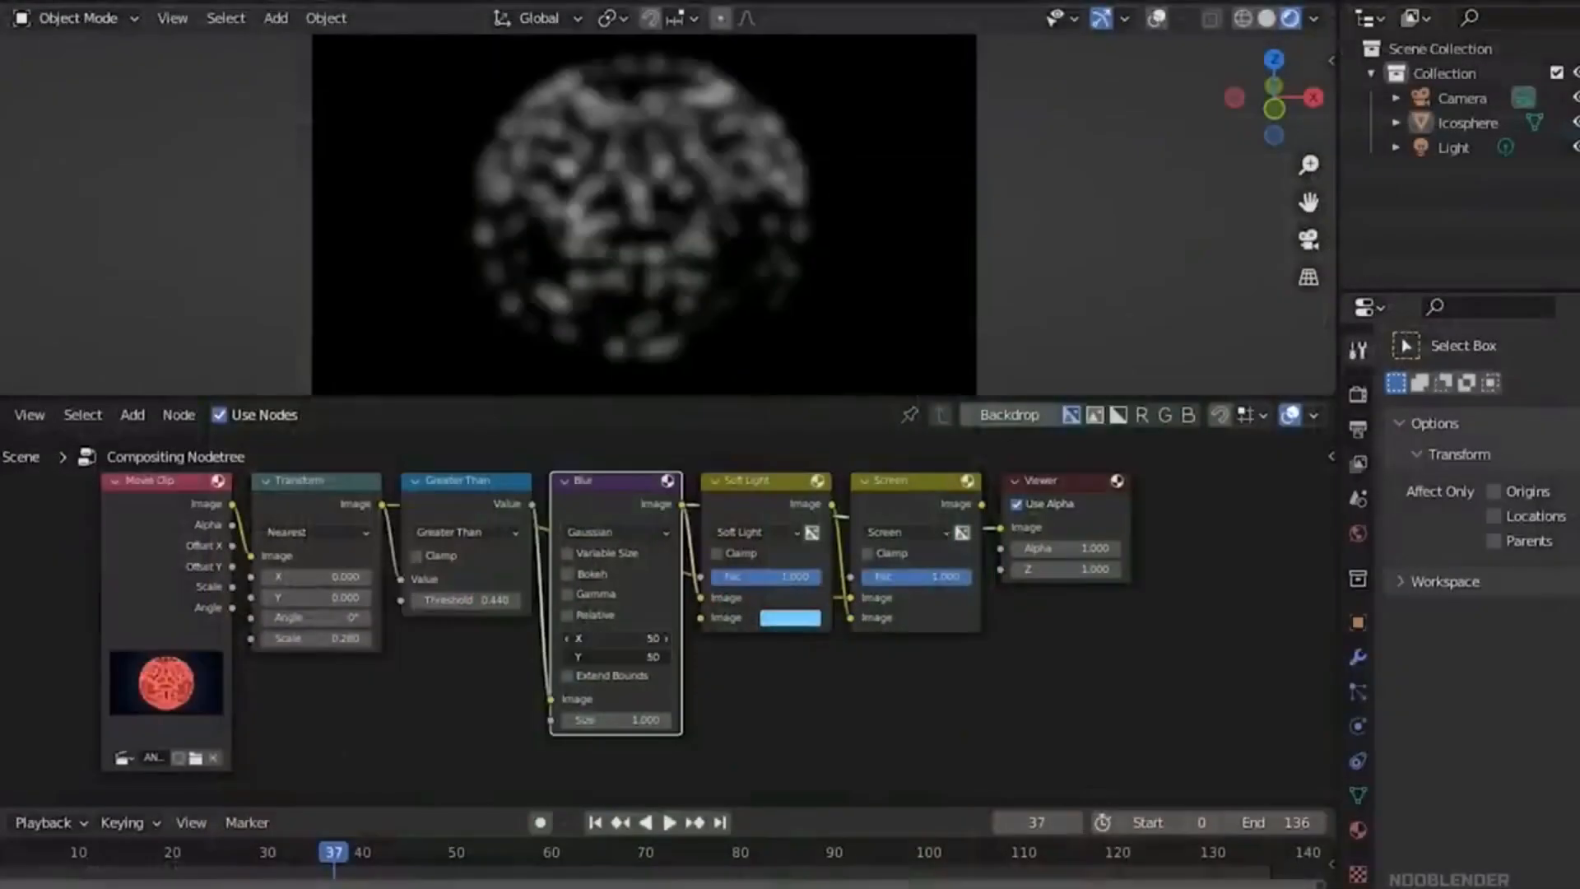
- View the sphere clip node chain into the Viewer, then show the monster scene's render pass list
{"action": "left_click", "coordinate": [670, 823]}
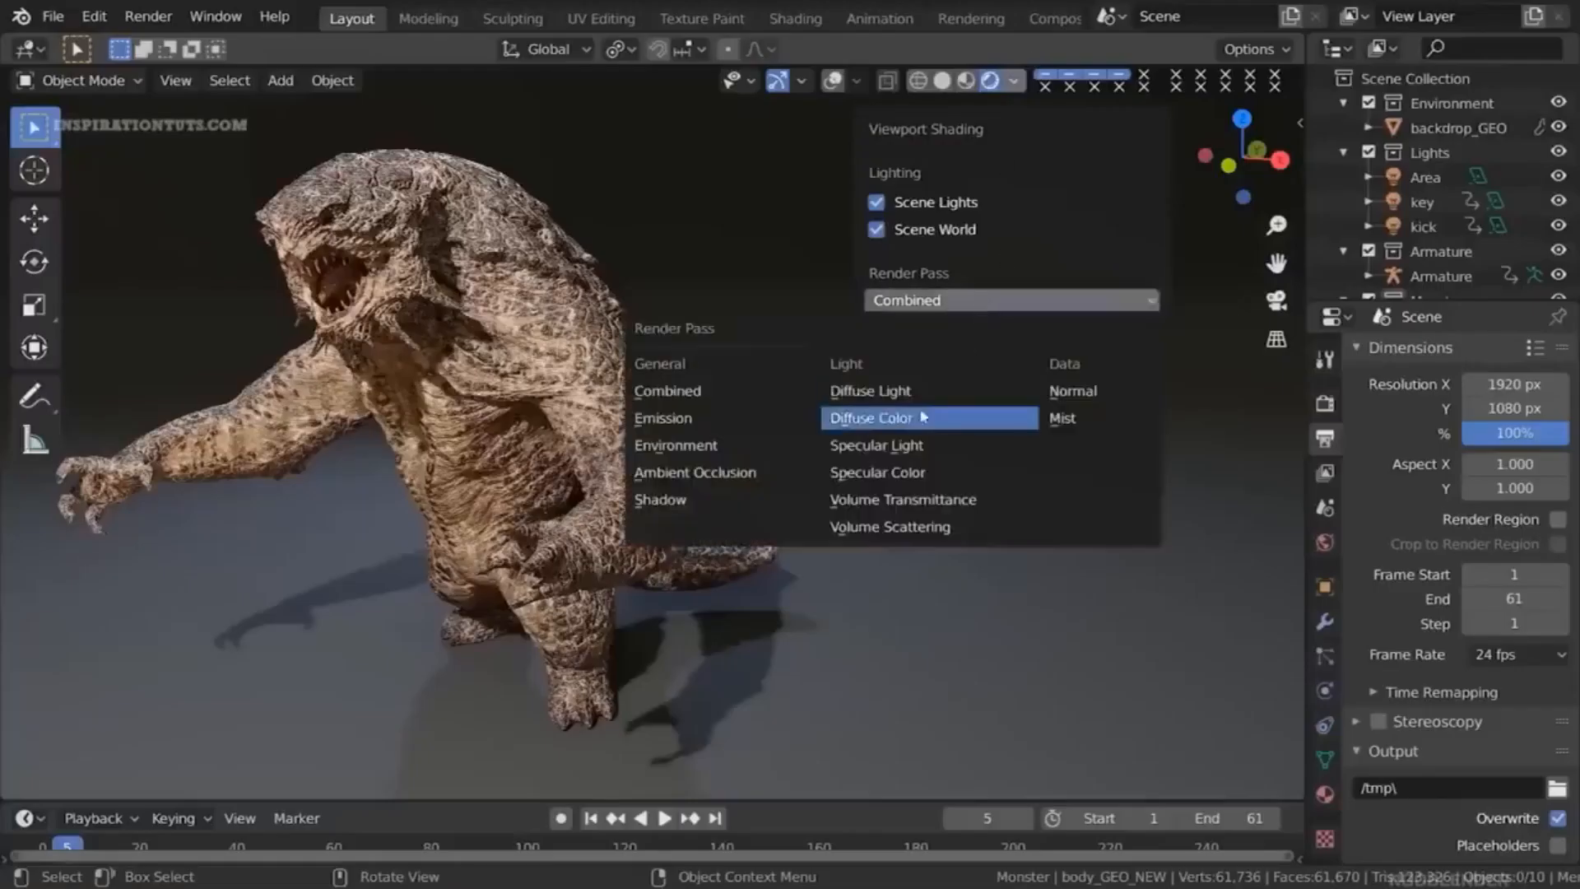
- Choose the Diffuse Color render pass for the monster model's viewport preview
{"action": "left_click", "coordinate": [370, 18]}
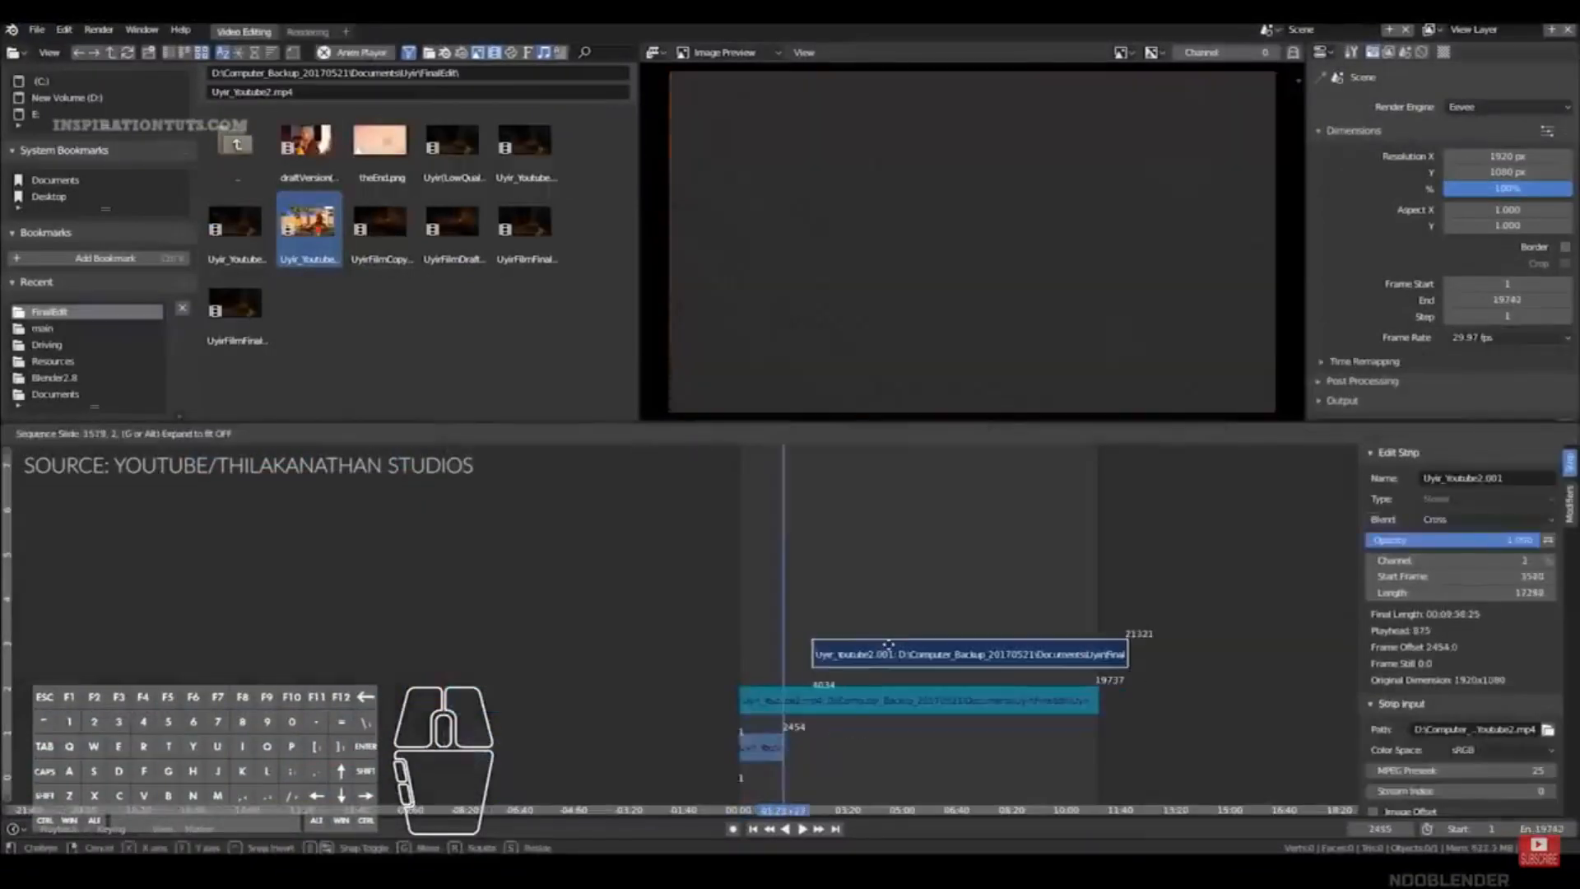
- Add Uyir_Youtube2.mp4 as a movie strip in the Video Editing sequencer timeline
{"action": "left_click", "coordinate": [308, 14]}
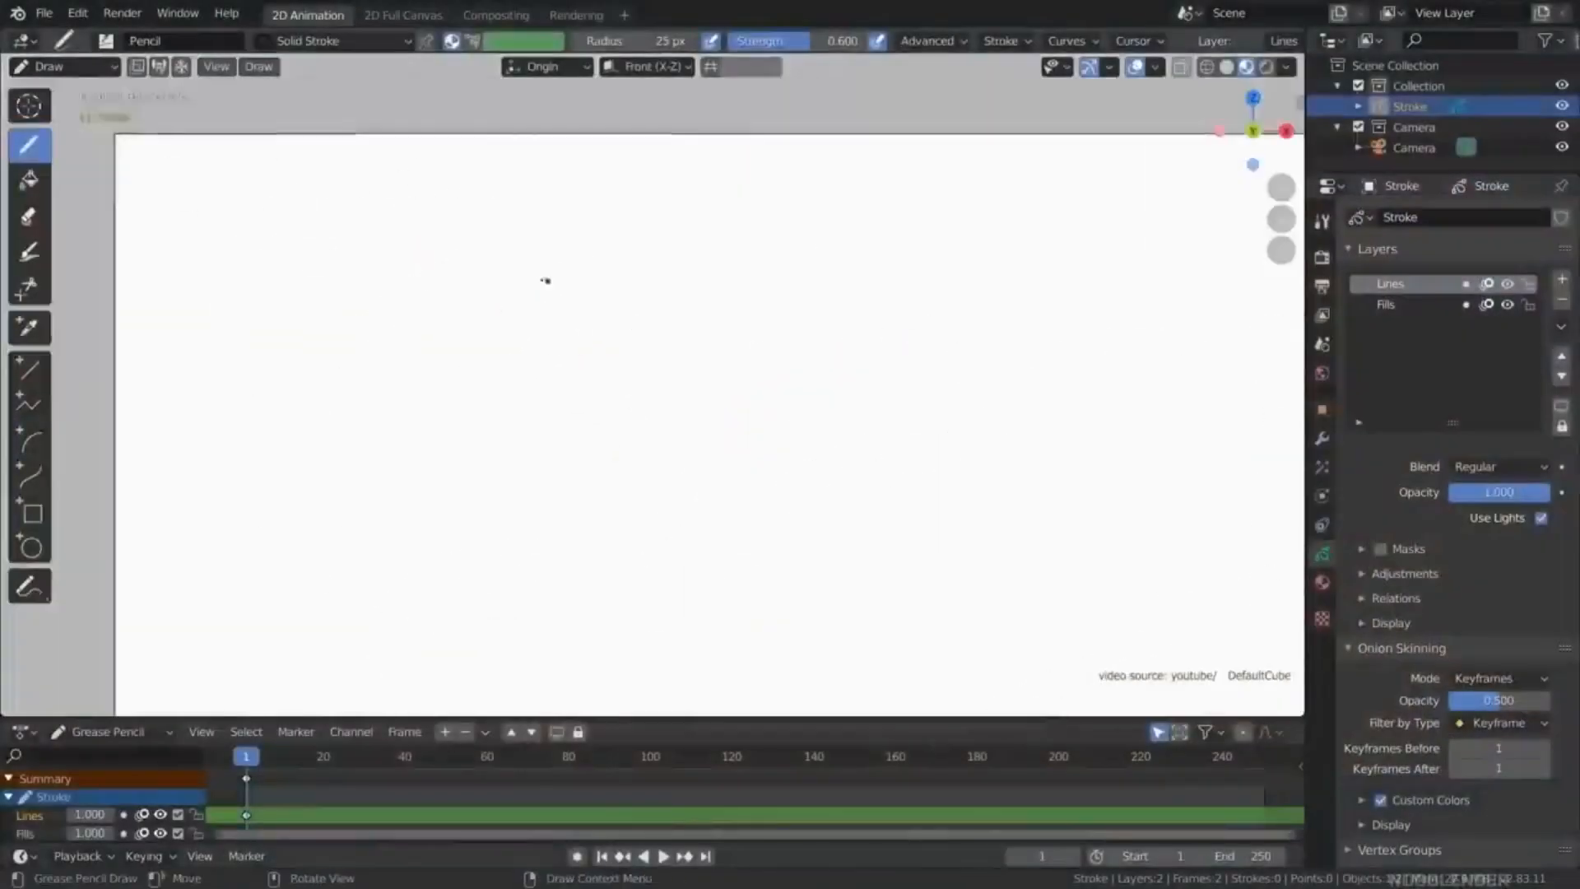